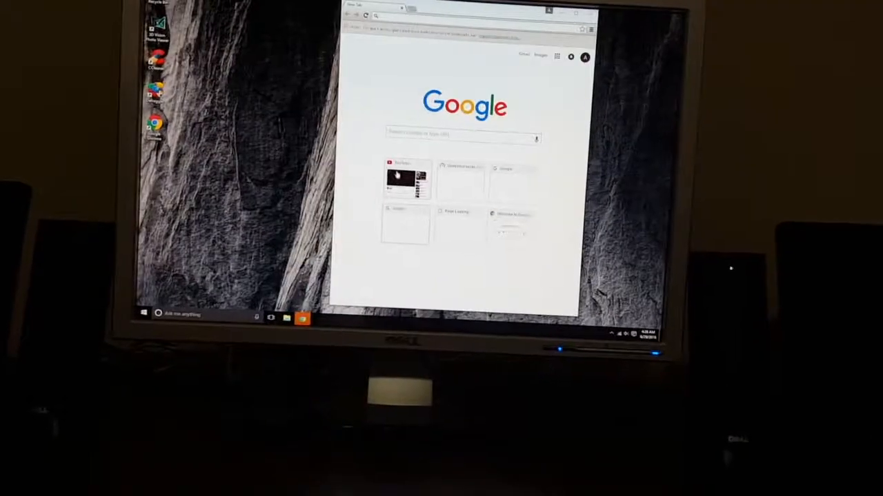
- Go to YouTube from the new tab tile and play a recommended cartoon episode
left_click(407, 179)
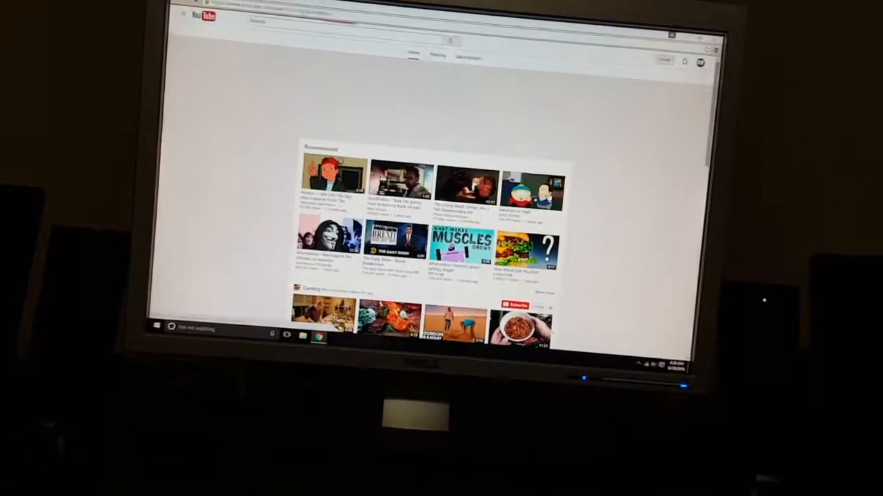
left_click(331, 179)
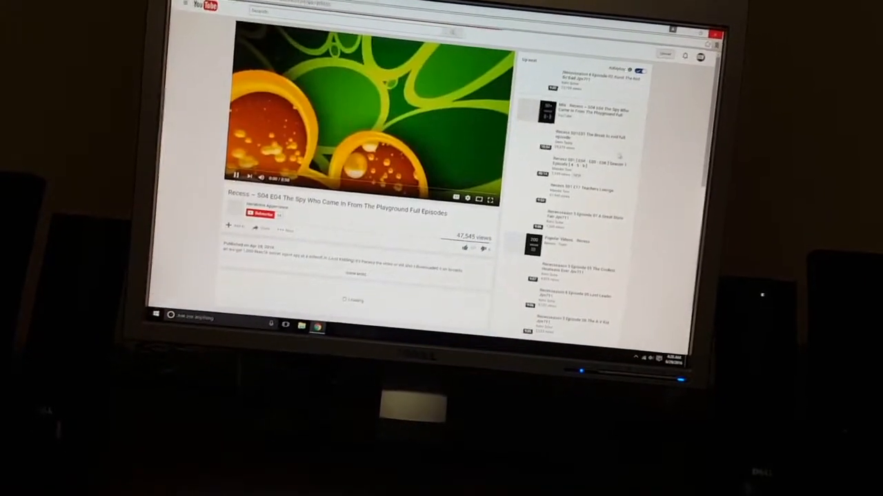